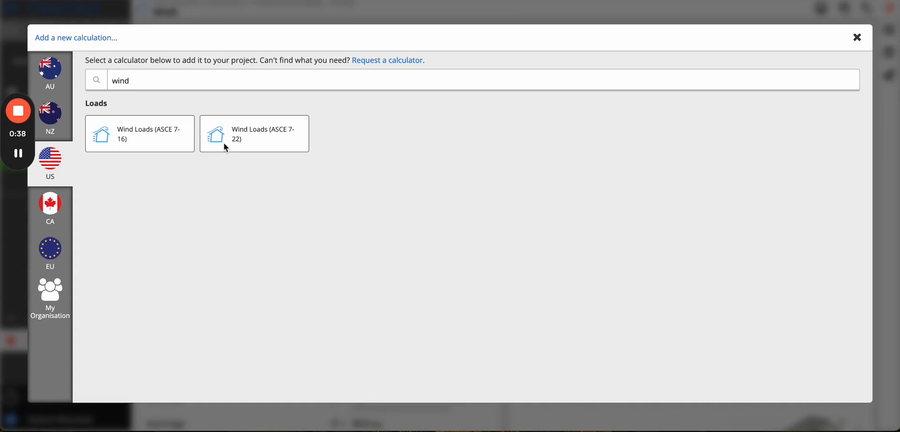
{"action": "mouse_move", "coordinate": [272, 147]}
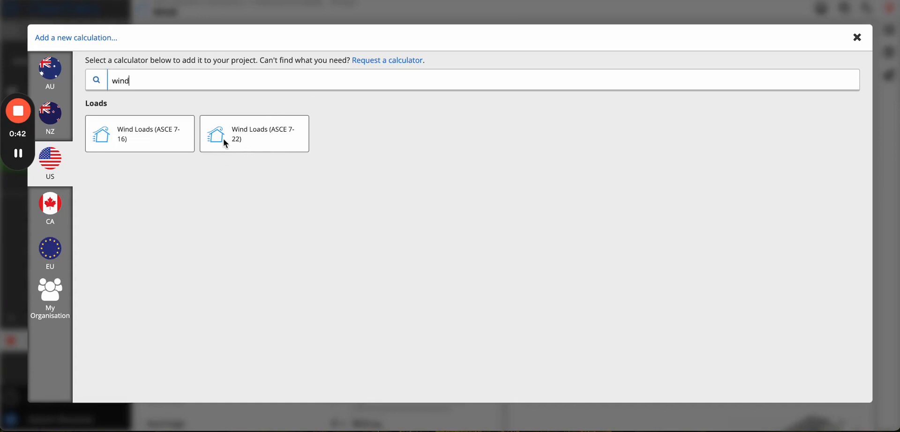
Add a Wind Loads (ASCE 7-22) Components and Cladding calculation as Wind5.
{"action": "left_click", "coordinate": [254, 133]}
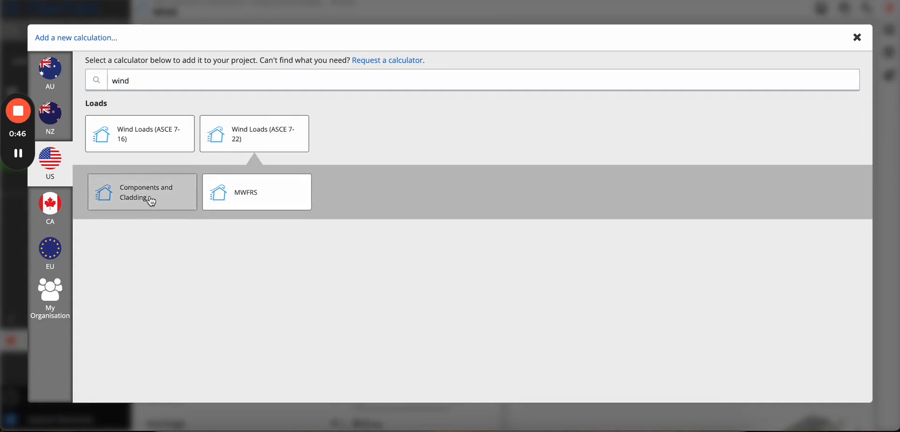
{"action": "left_click", "coordinate": [142, 192]}
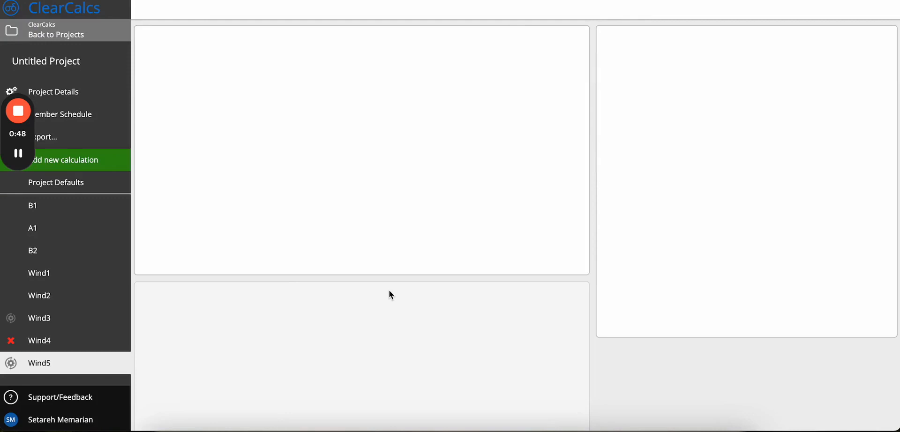
Open Wind5, scroll through its default inputs, and close the Sheet Details panel.
{"action": "left_click", "coordinate": [39, 362]}
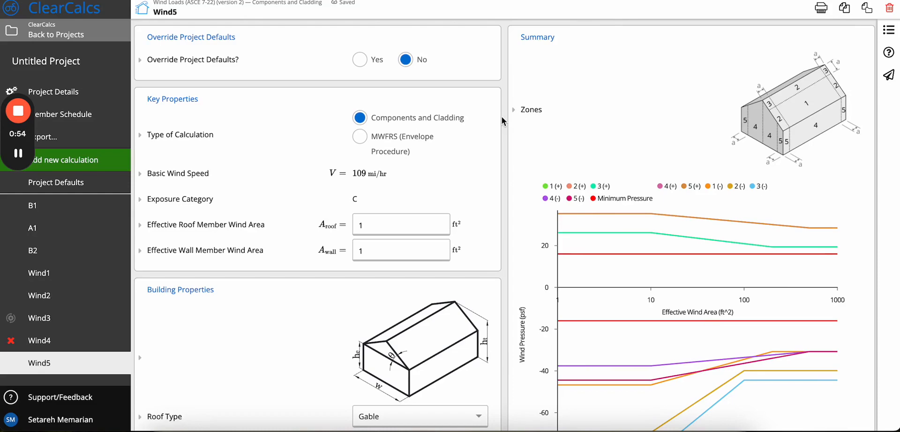
{"action": "scroll", "scroll_direction": "down", "scroll_amount": 3}
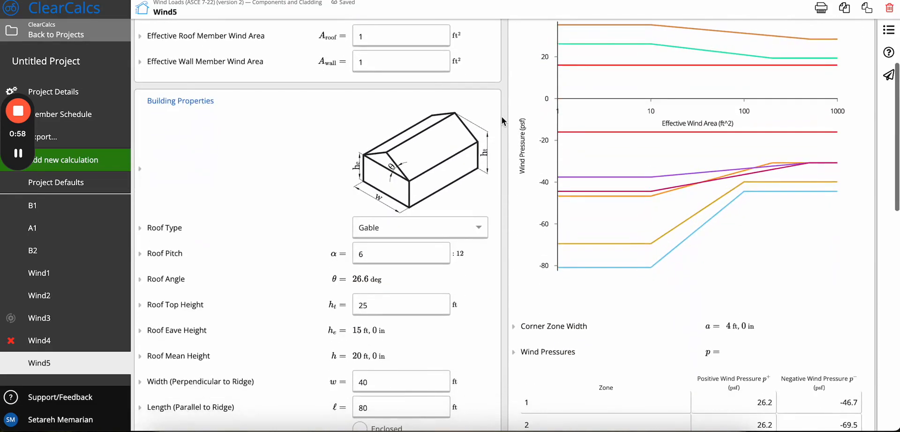
{"action": "scroll", "scroll_direction": "down", "scroll_amount": 3}
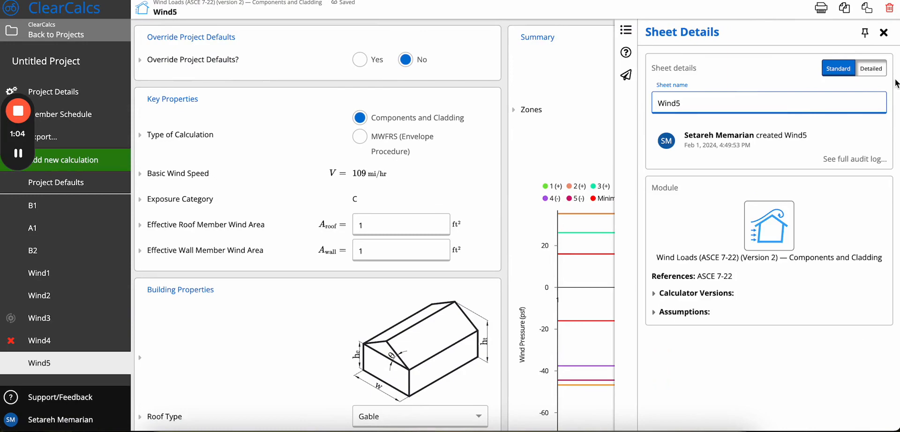
{"action": "left_click", "coordinate": [880, 33]}
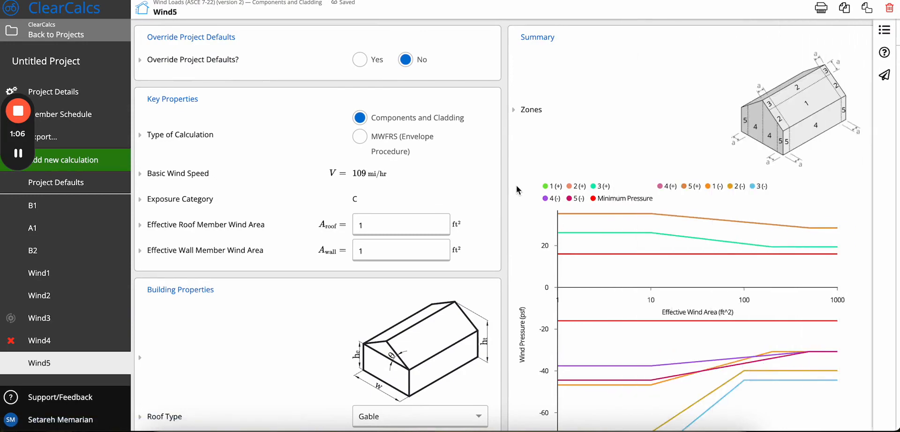
Expand and read the Velocity Pressure explanation.
{"action": "scroll", "scroll_direction": "down", "scroll_amount": 3}
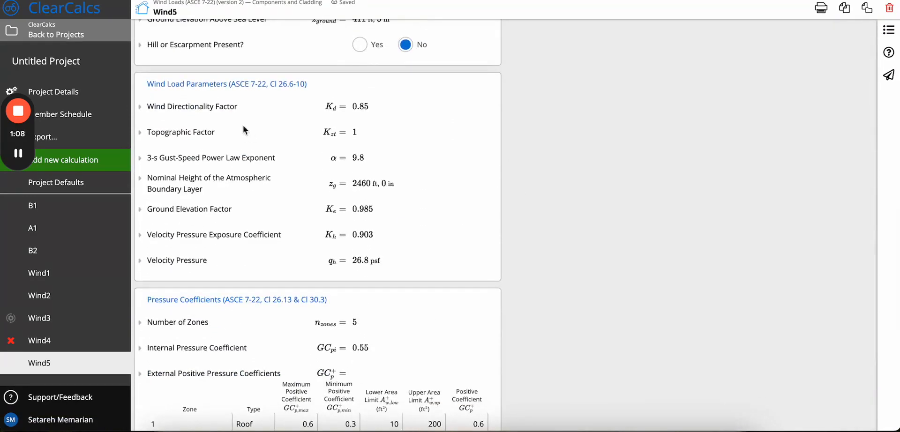
{"action": "mouse_move", "coordinate": [233, 103]}
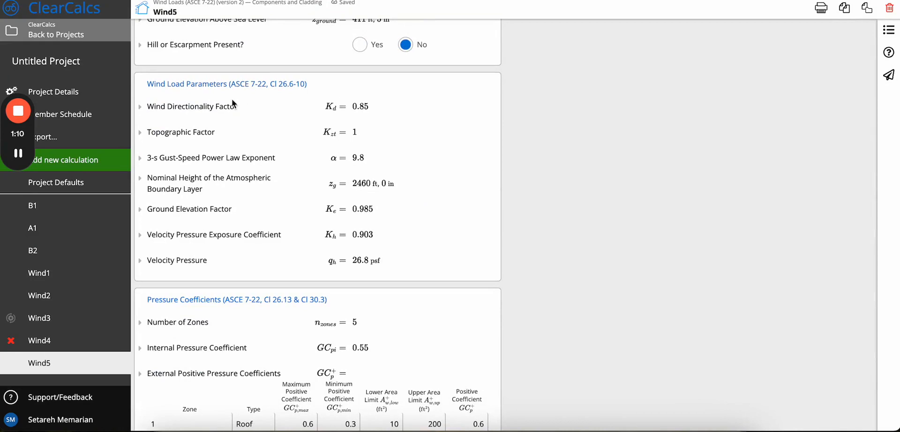
{"action": "mouse_move", "coordinate": [212, 109]}
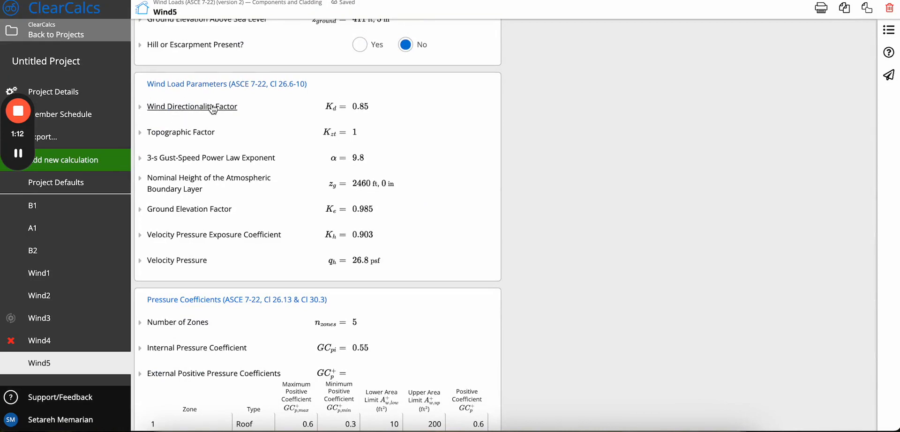
{"action": "double_click", "coordinate": [187, 107]}
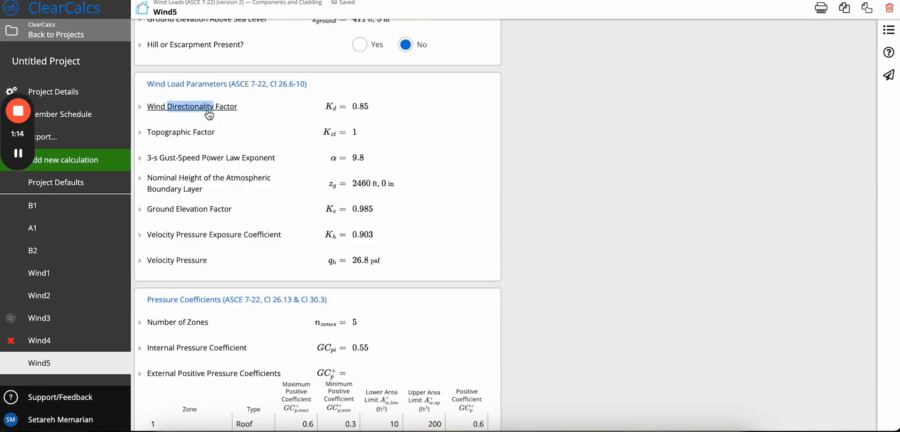
{"action": "left_click", "coordinate": [177, 261]}
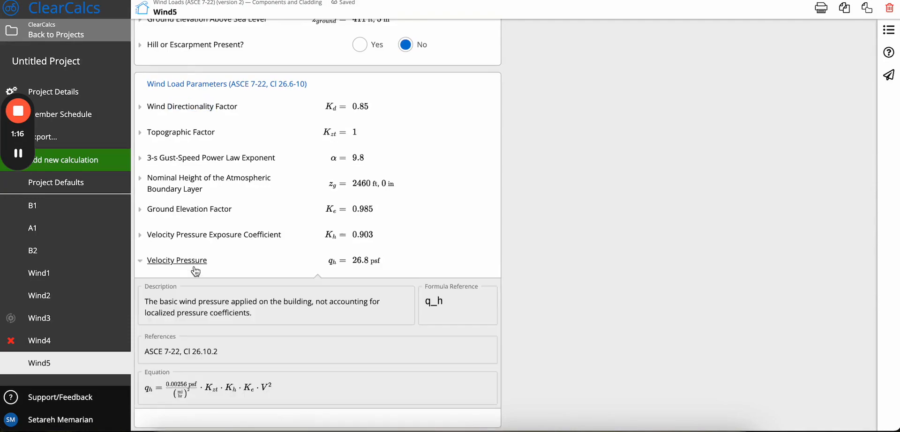
{"action": "scroll", "scroll_direction": "down", "scroll_amount": 3}
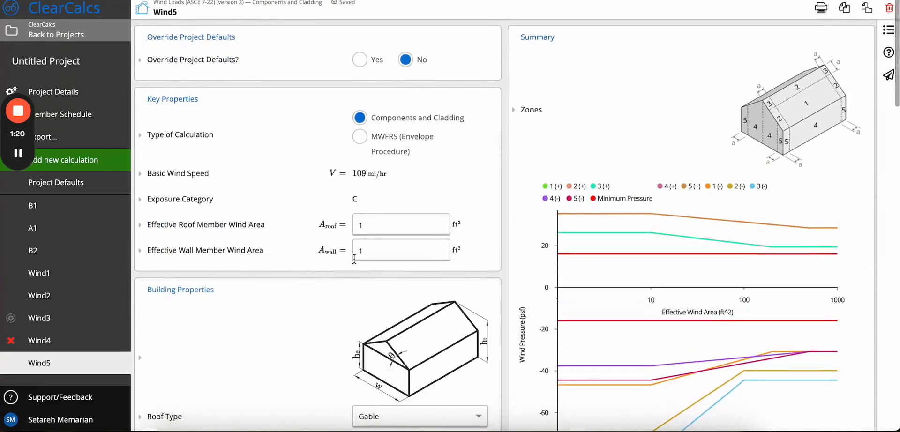
{"action": "scroll", "scroll_direction": "down", "scroll_amount": 3}
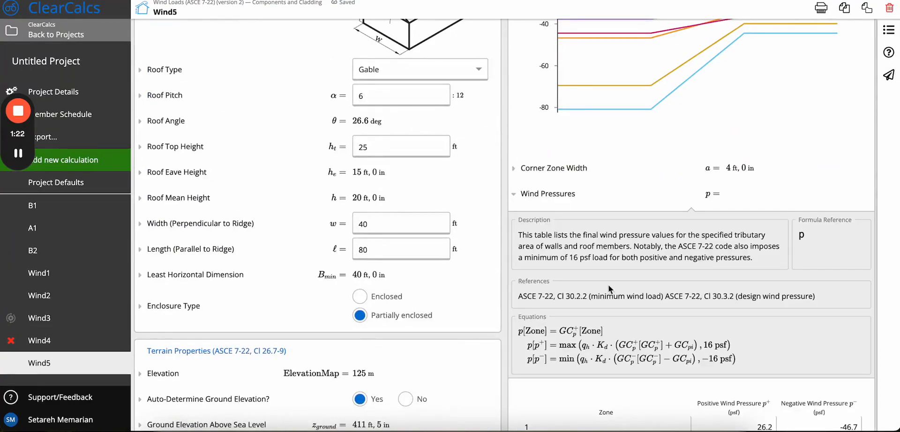
{"action": "scroll", "scroll_direction": "down", "scroll_amount": 3}
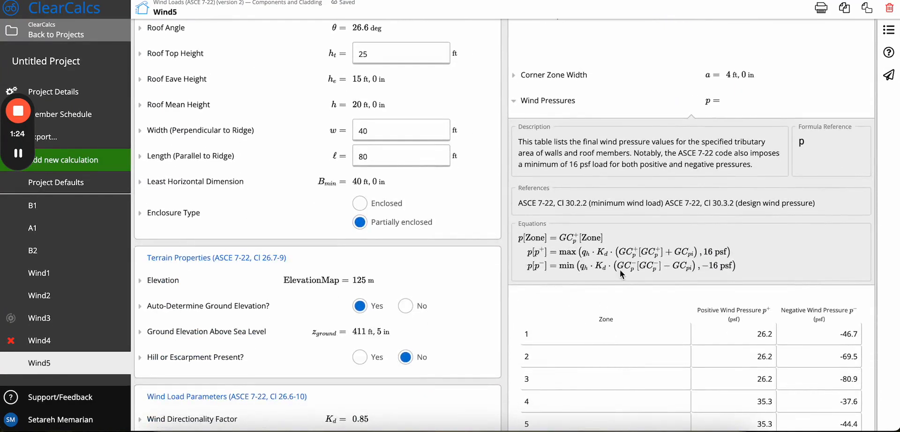
{"action": "scroll", "scroll_direction": "down", "scroll_amount": 3}
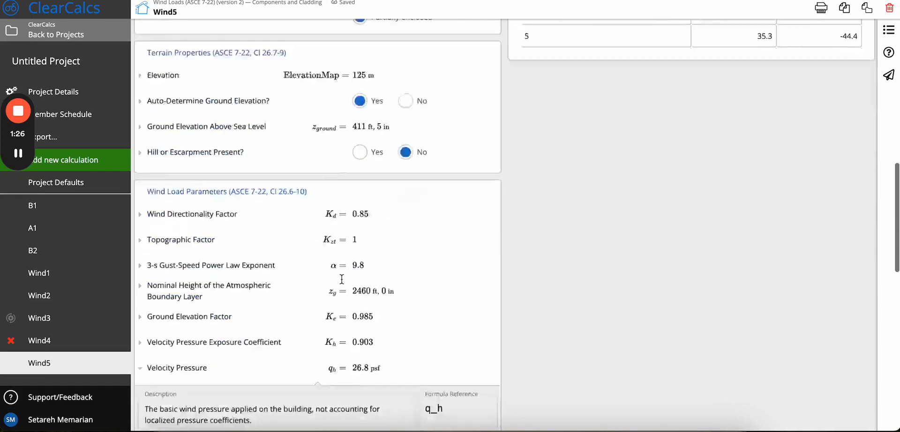
{"action": "scroll", "scroll_direction": "down", "scroll_amount": 3}
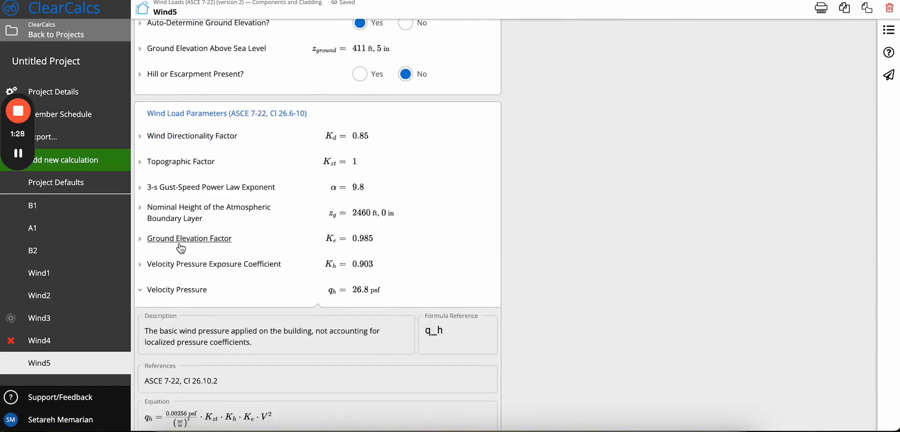
{"action": "mouse_move", "coordinate": [180, 247]}
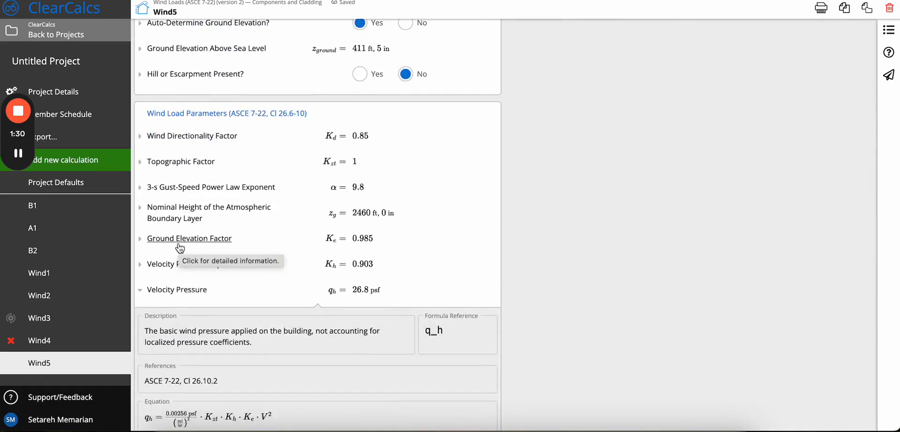
Review the exposure coefficient details, then collapse both explanations (Kh 0.903, qh 26.8 psf).
{"action": "left_click", "coordinate": [213, 263]}
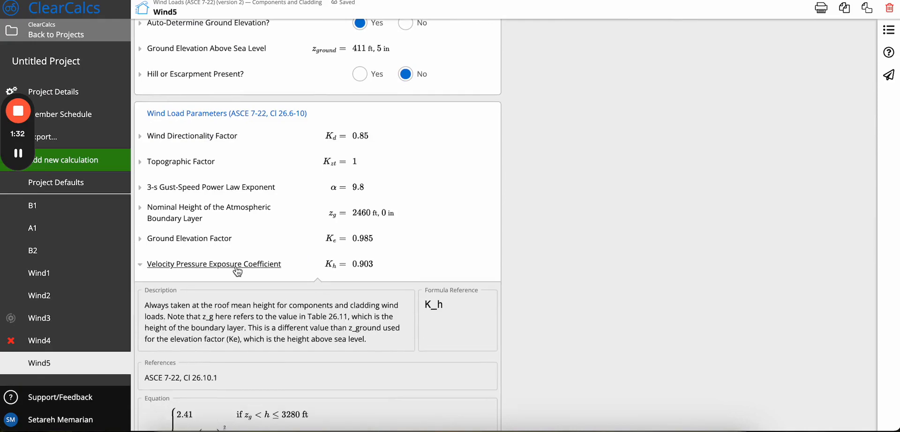
{"action": "scroll", "scroll_direction": "down", "scroll_amount": 3}
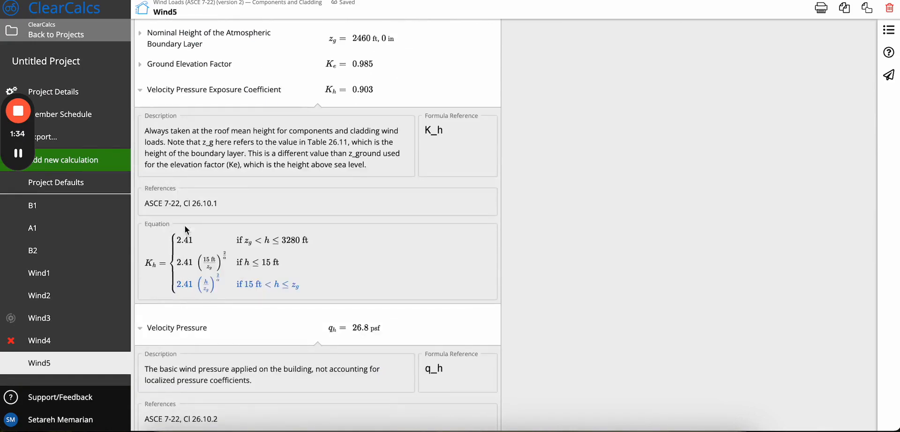
{"action": "mouse_move", "coordinate": [191, 246]}
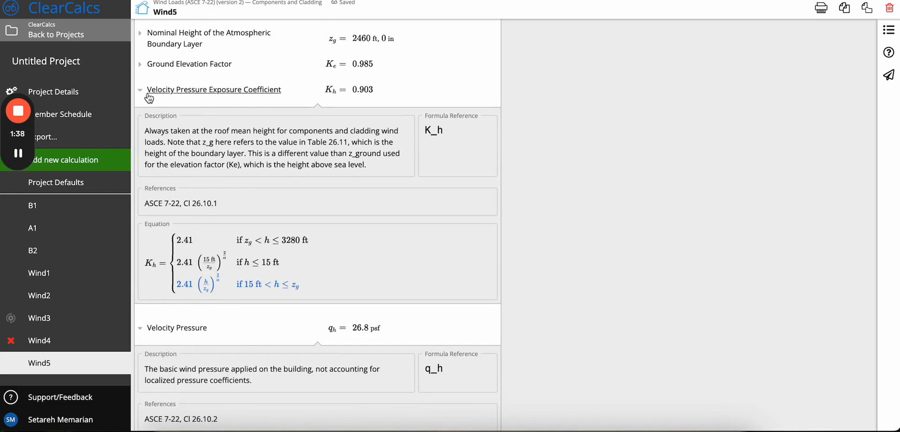
{"action": "left_click", "coordinate": [140, 90]}
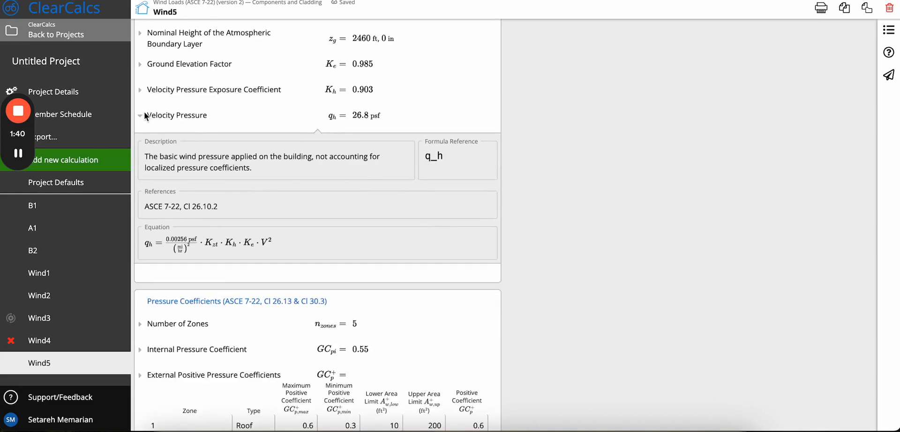
{"action": "left_click", "coordinate": [140, 115]}
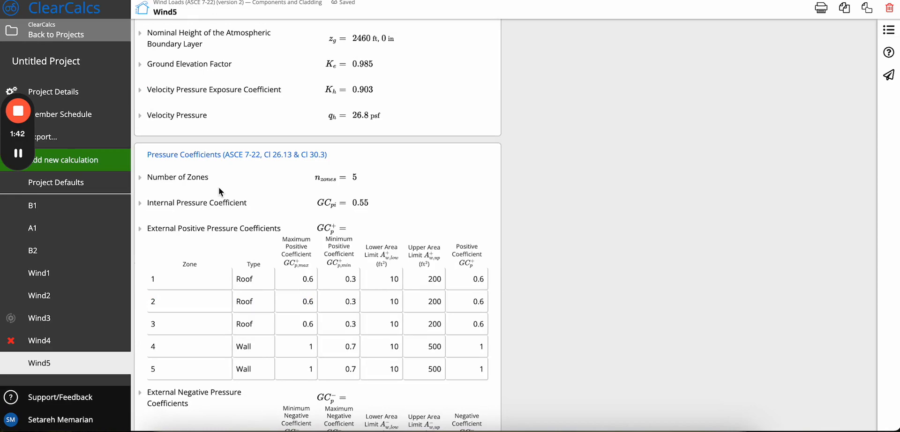
Read the External Positive Pressure Coefficients explanation citing Figures 30.3-1 and 30.3-2.
{"action": "scroll", "scroll_direction": "down", "scroll_amount": 3}
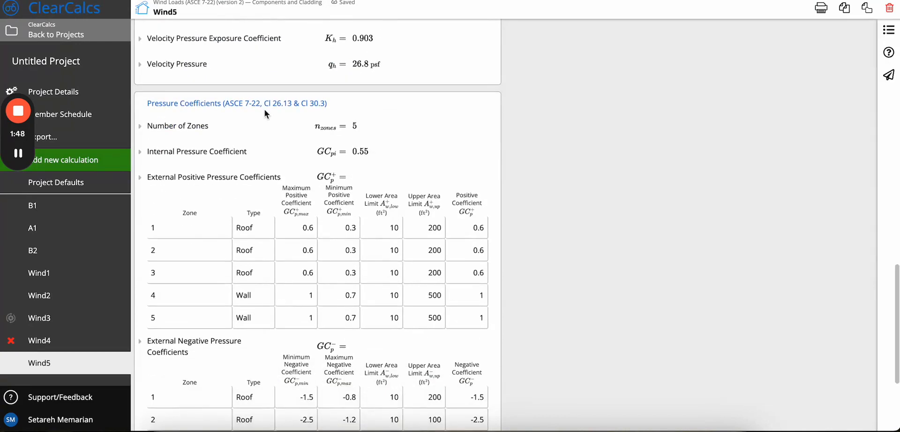
{"action": "scroll", "scroll_direction": "down", "scroll_amount": 3}
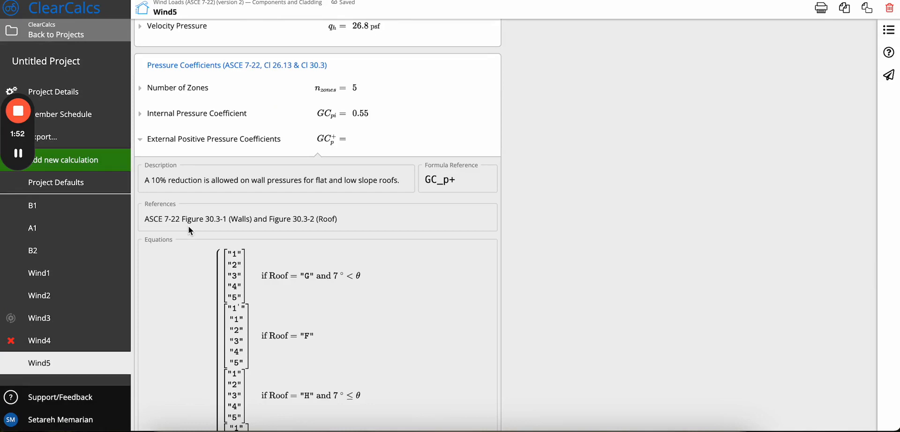
{"action": "mouse_move", "coordinate": [216, 232]}
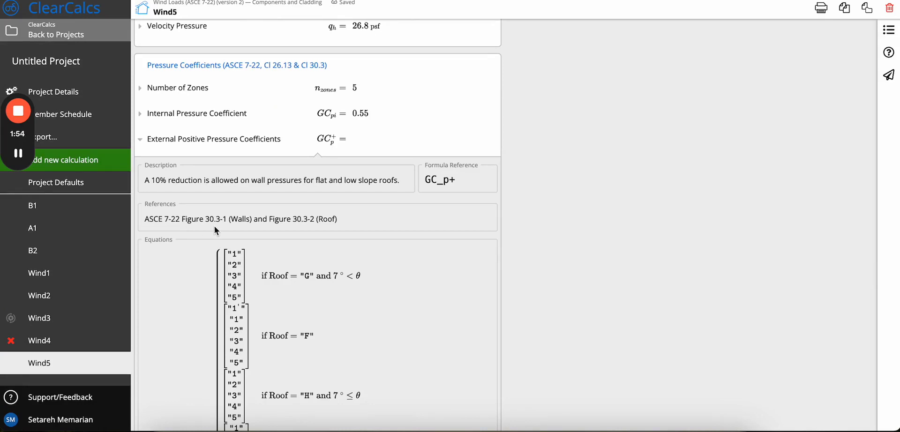
{"action": "mouse_move", "coordinate": [277, 233]}
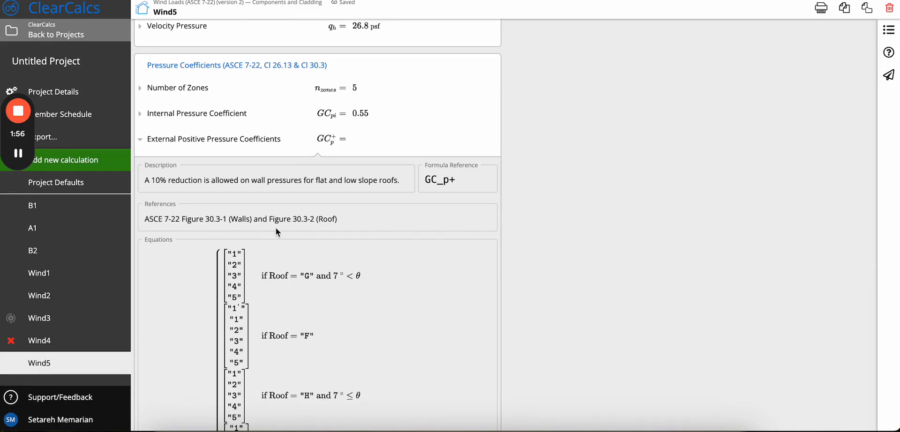
{"action": "mouse_move", "coordinate": [297, 187]}
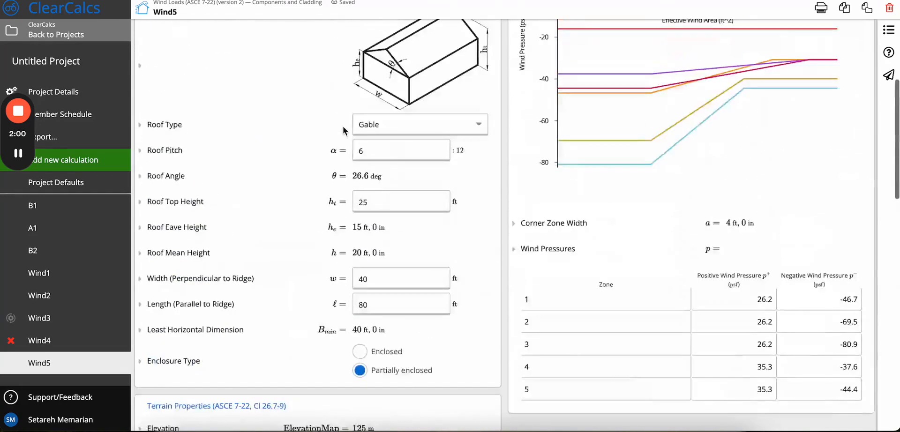
Change the roof type from Gable to Hip and check the updated zone diagram.
{"action": "scroll", "scroll_direction": "down", "scroll_amount": 3}
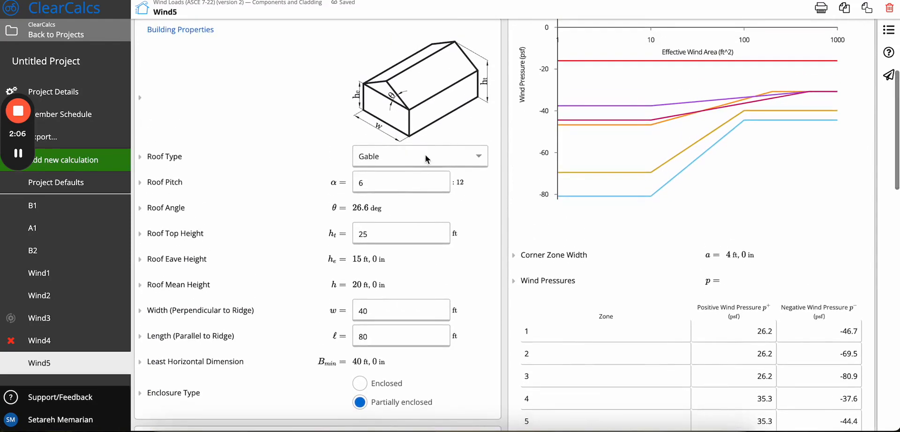
{"action": "scroll", "scroll_direction": "down", "scroll_amount": 3}
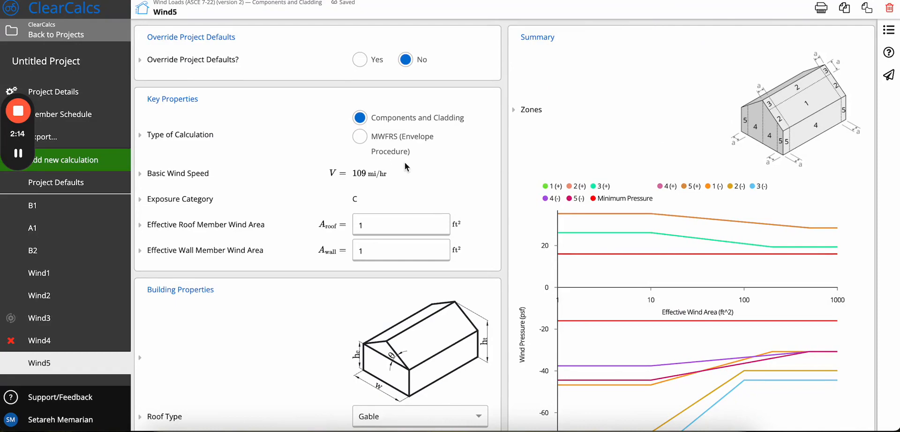
{"action": "scroll", "scroll_direction": "down", "scroll_amount": 3}
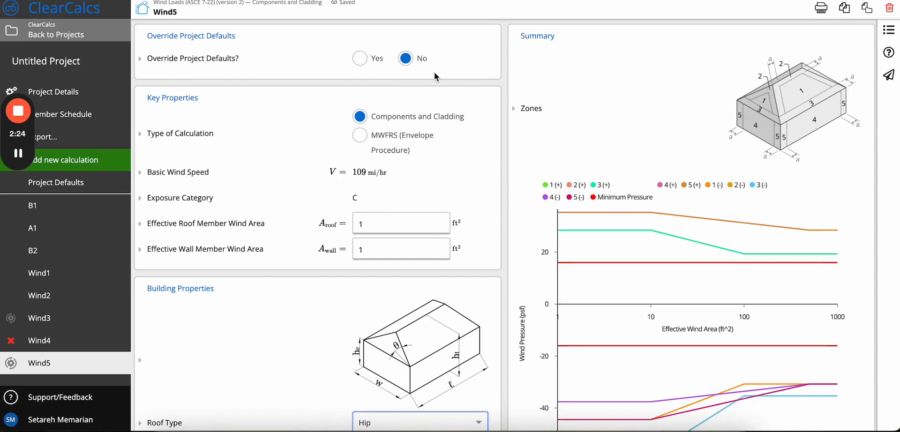
Switch to MWFRS (Envelope Procedure) and expand the Load Case 1 wind pressures explanation.
{"action": "left_click", "coordinate": [359, 136]}
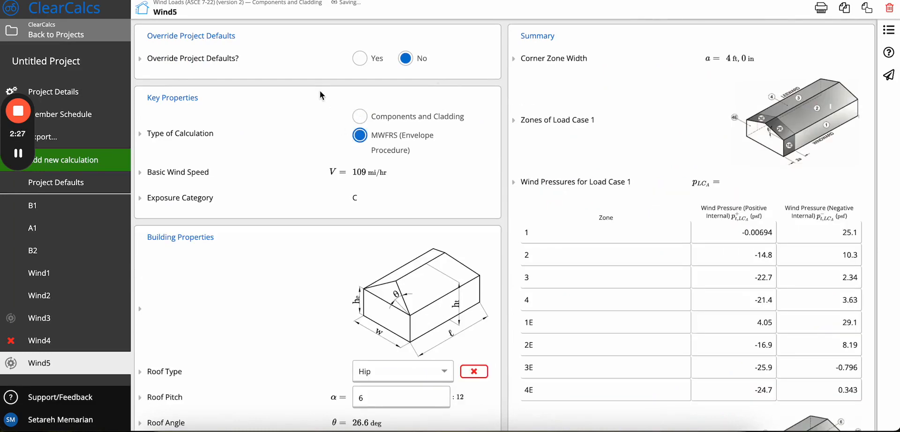
{"action": "scroll", "scroll_direction": "down", "scroll_amount": 3}
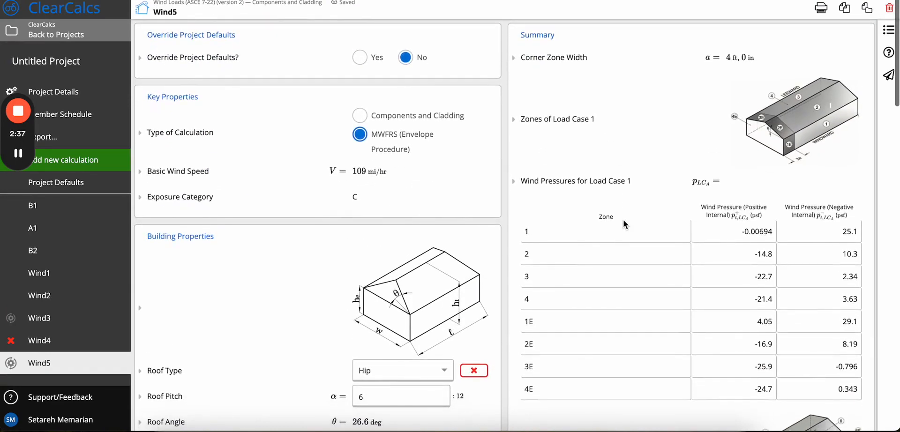
{"action": "scroll", "scroll_direction": "down", "scroll_amount": 3}
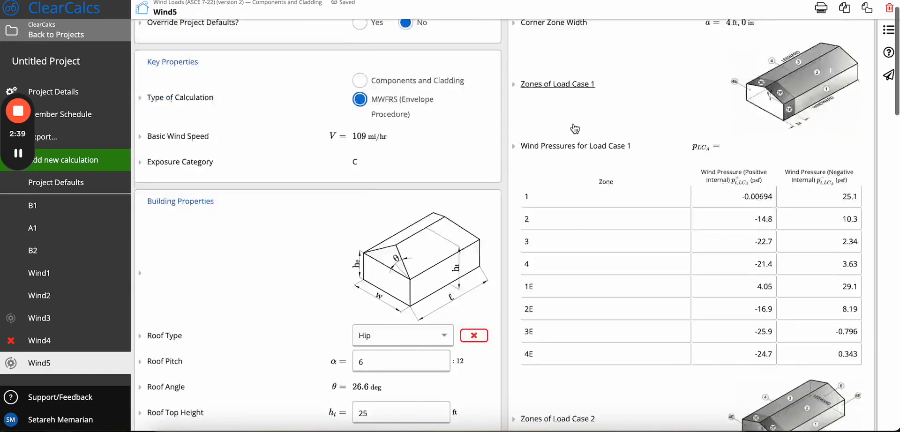
{"action": "scroll", "scroll_direction": "down", "scroll_amount": 3}
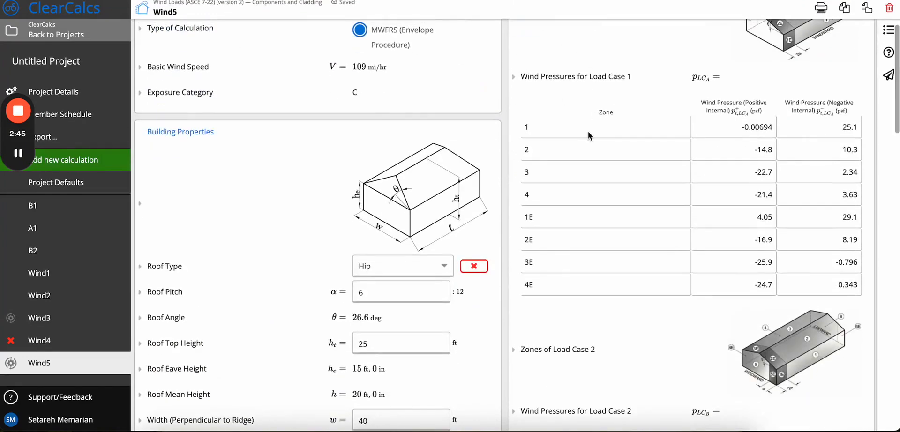
{"action": "left_click", "coordinate": [575, 76]}
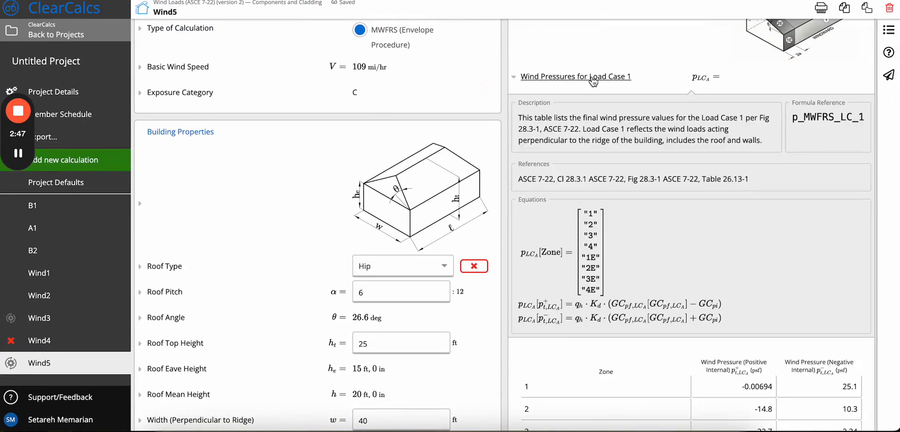
{"action": "scroll", "scroll_direction": "down", "scroll_amount": 3}
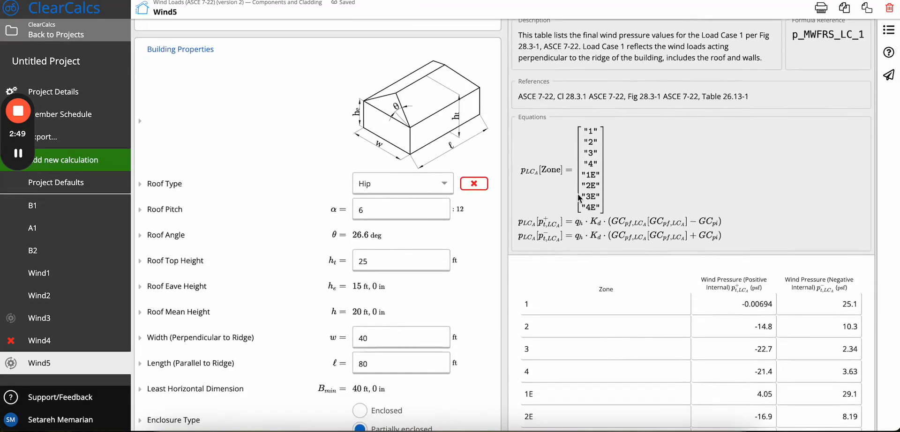
{"action": "mouse_move", "coordinate": [619, 161]}
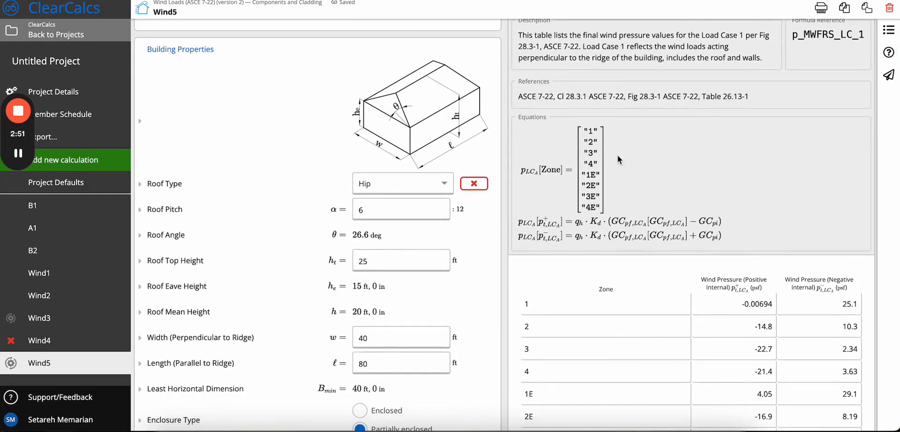